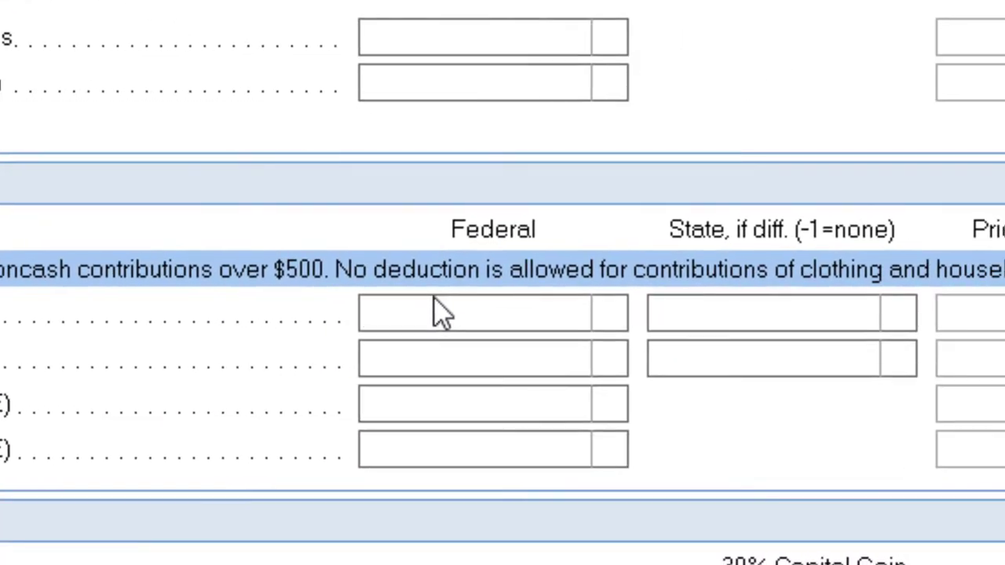
Enter 500 as federal noncash contributions over $500 and review Schedule A line 12's sources.
left_click(493, 312)
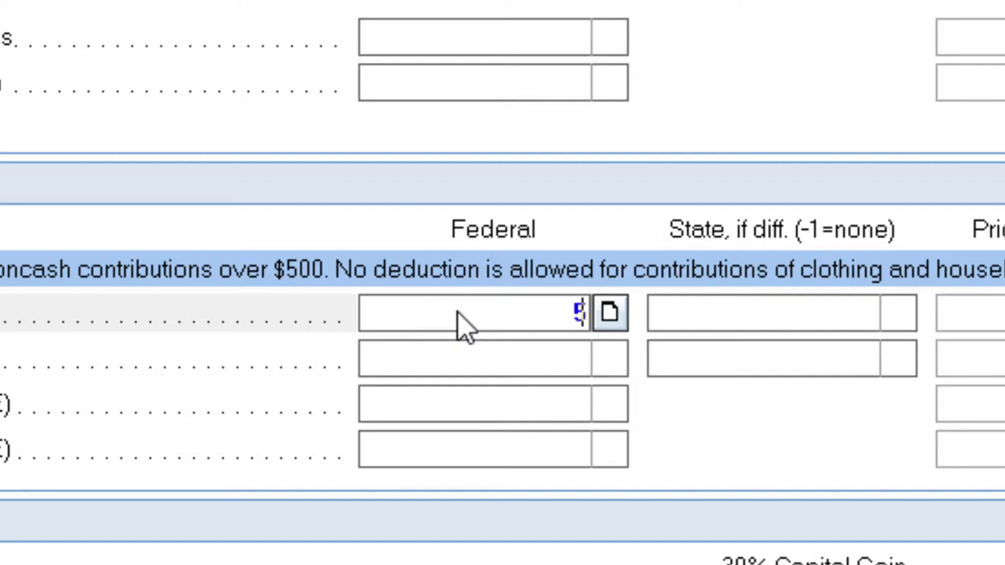
type("500.")
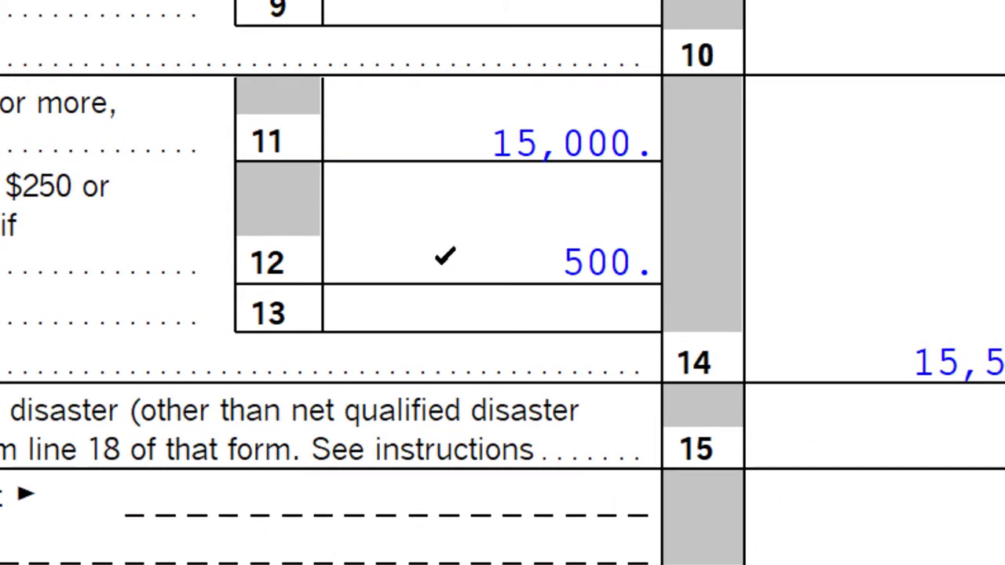
left_click(446, 257)
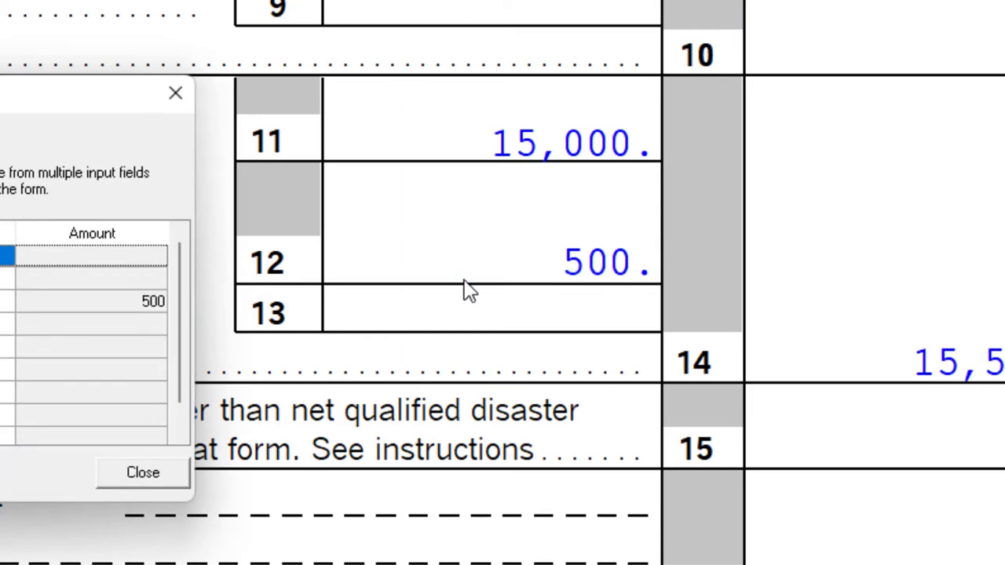
left_click(142, 471)
type("Goo")
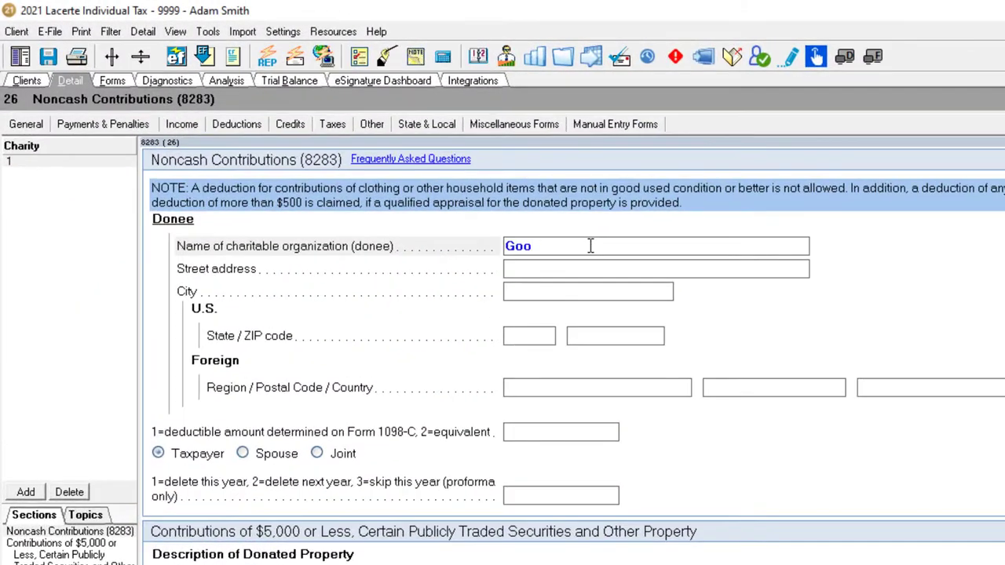
Name the Form 8283 donee Goodwill at 132 S Glassell St.
type("d")
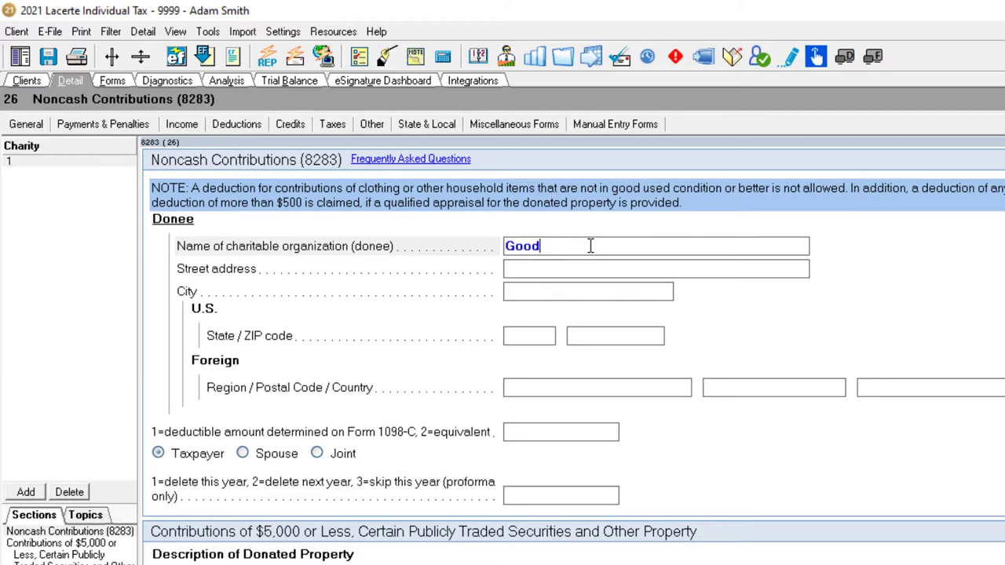
type("will")
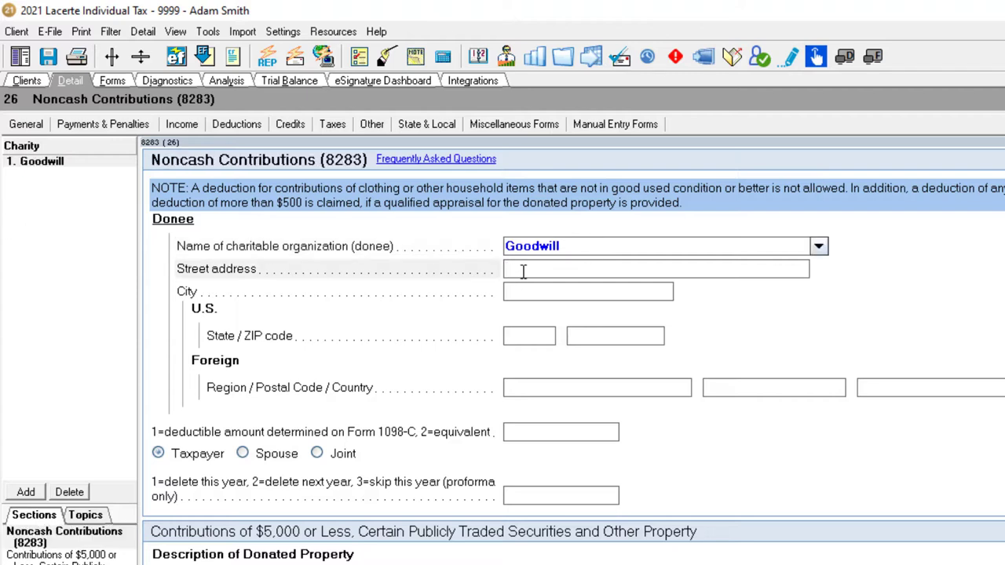
mouse_move(525, 269)
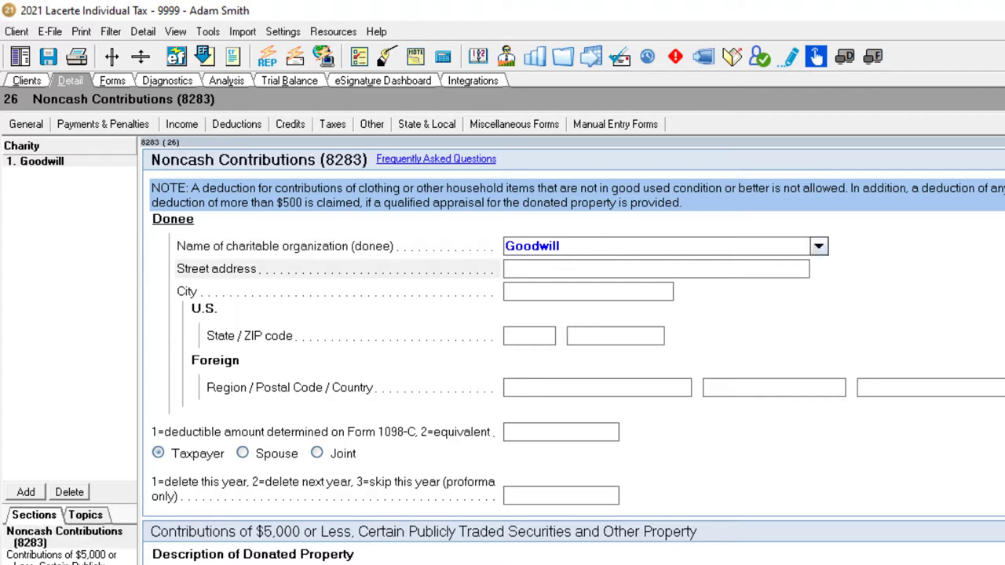
type("132")
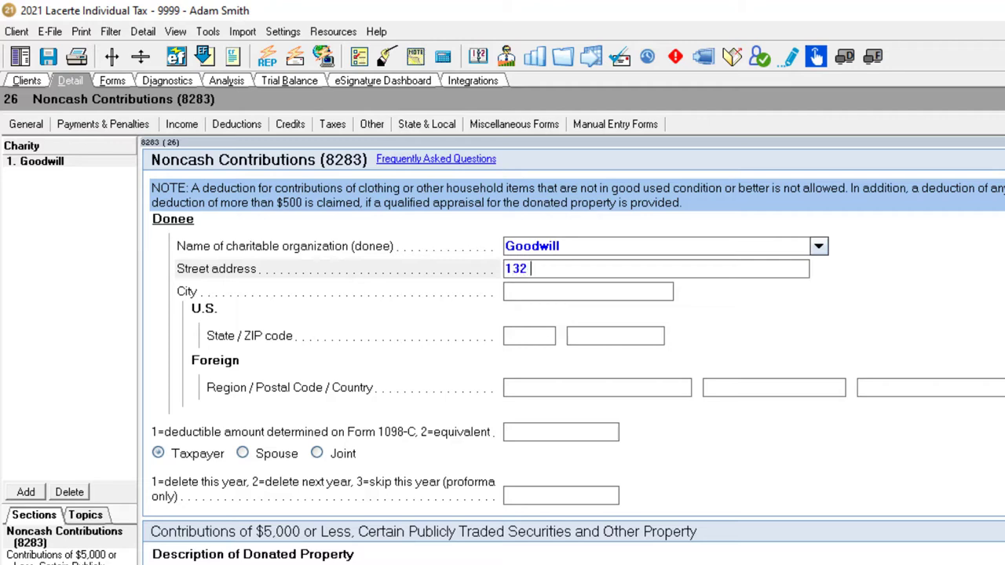
type("S Glass")
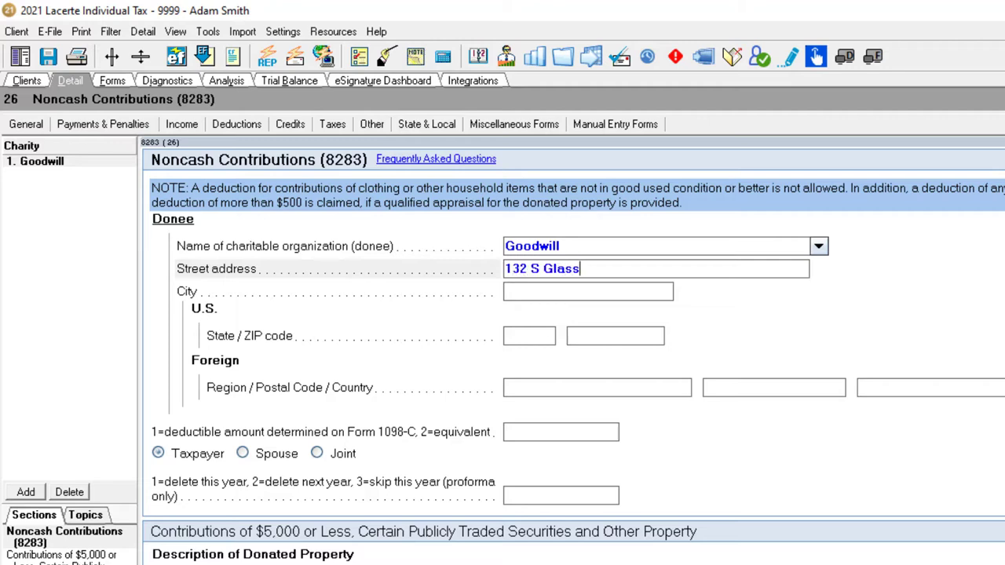
type("ell St")
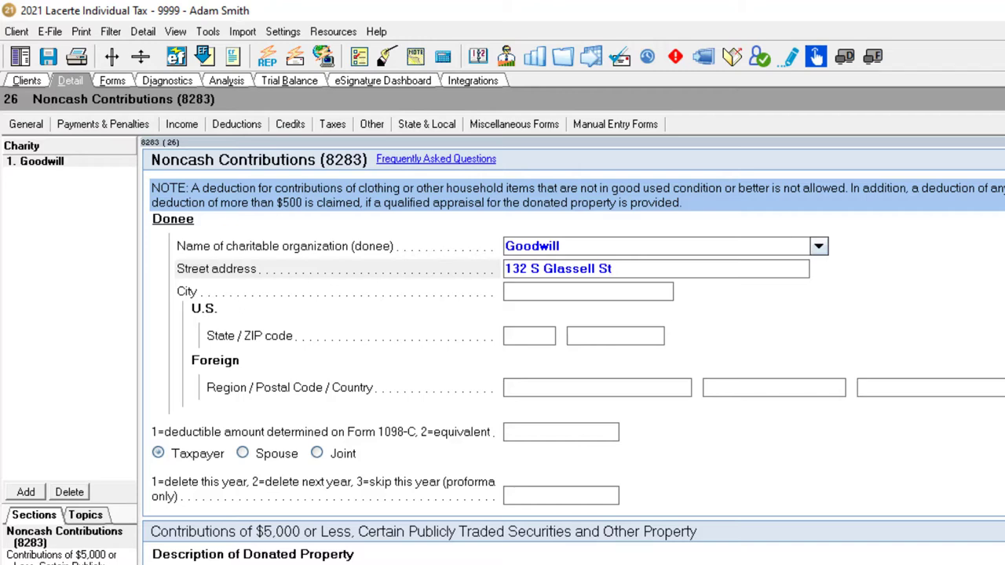
Complete the donee address with Orange, CA 92866.
type("Orange")
left_click(614, 336)
type("9")
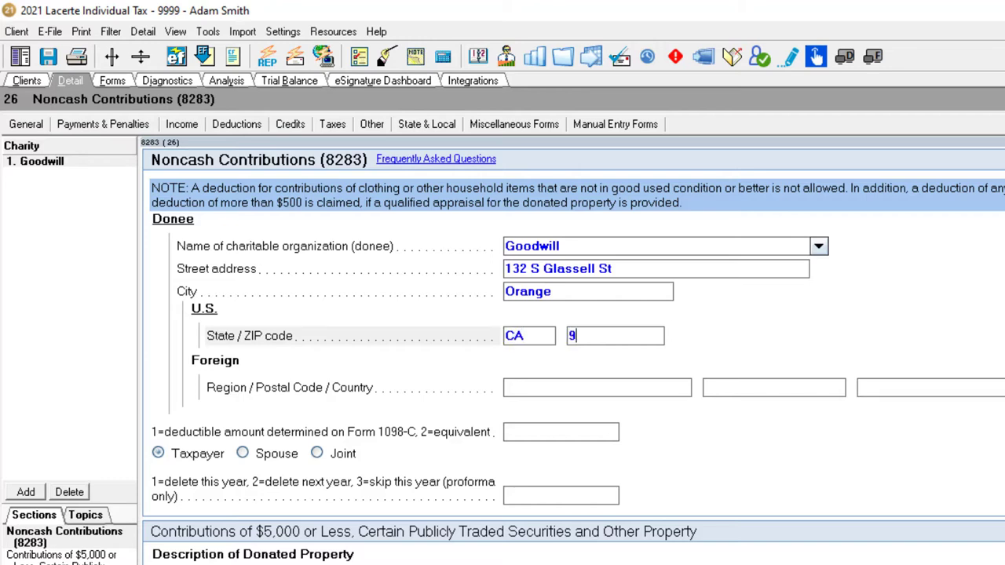
type("2866")
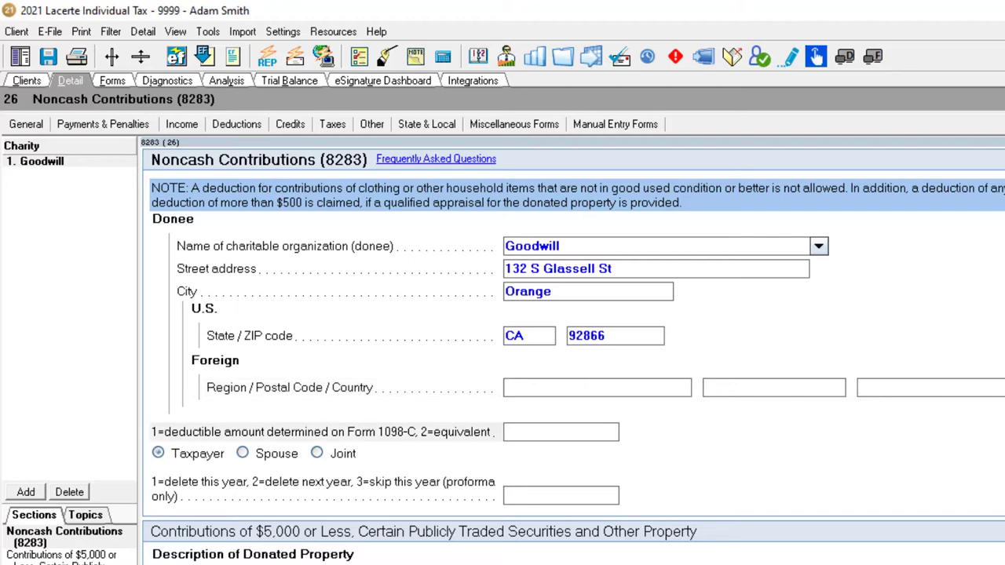
scroll("down", 3)
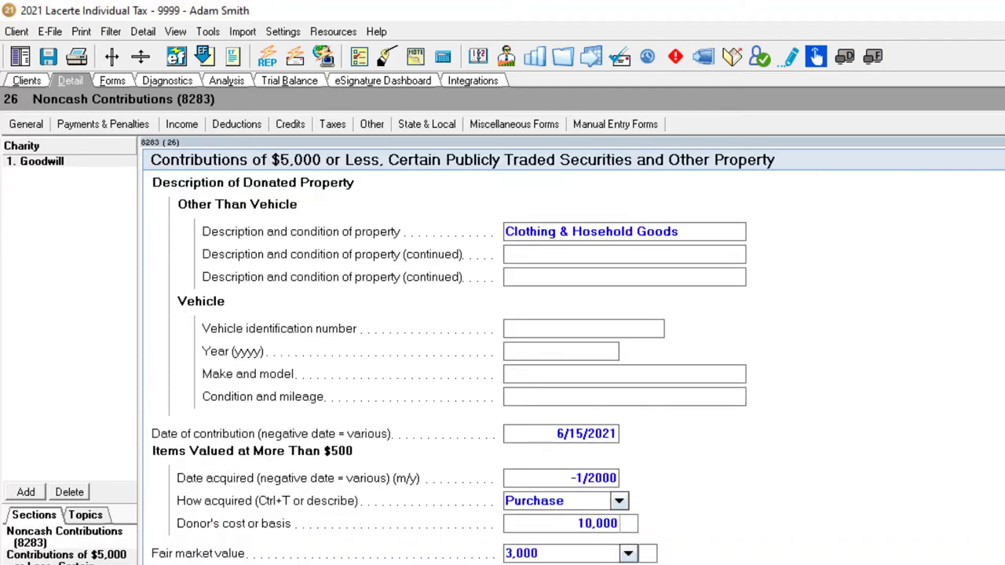
left_click(588, 433)
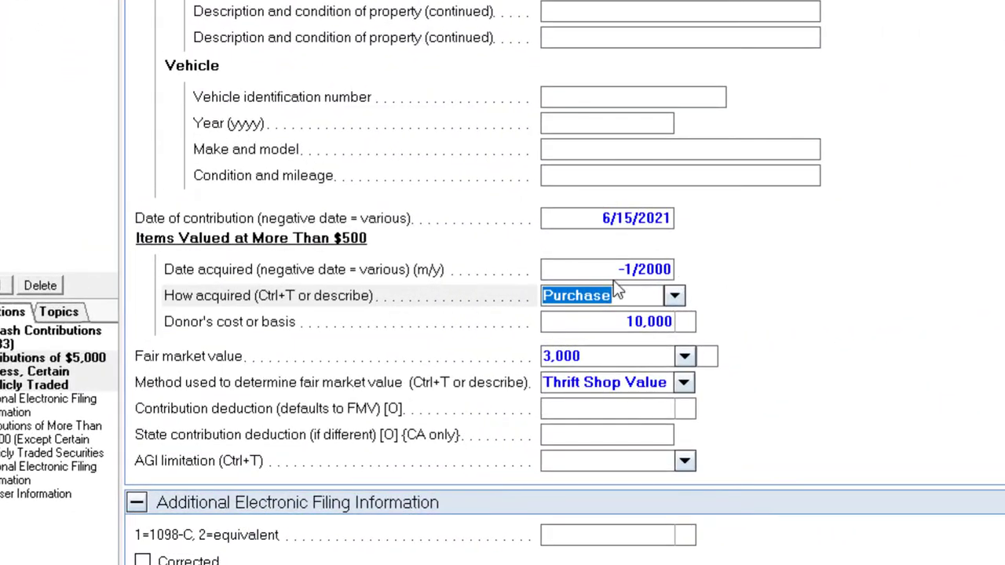
mouse_move(587, 277)
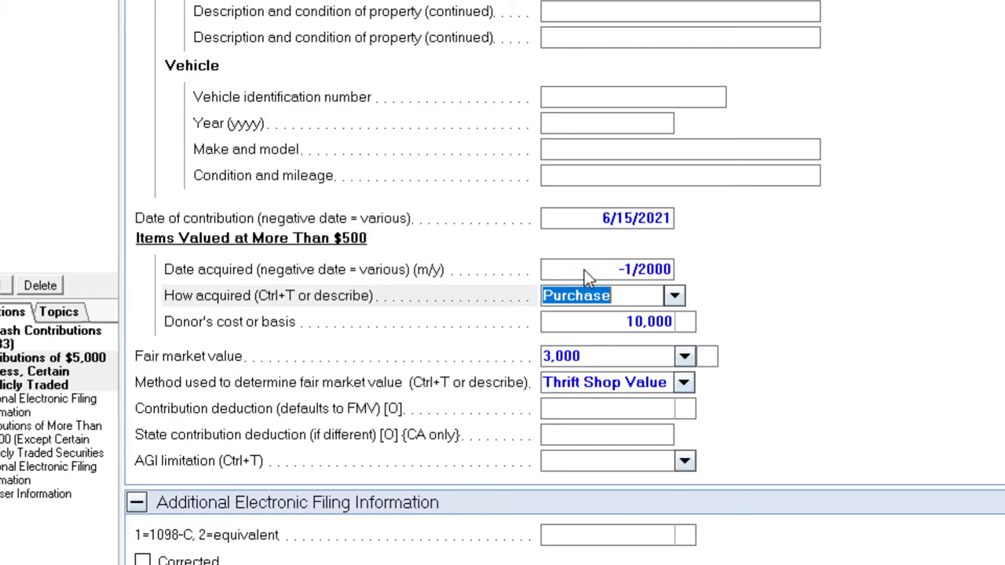
left_click(648, 321)
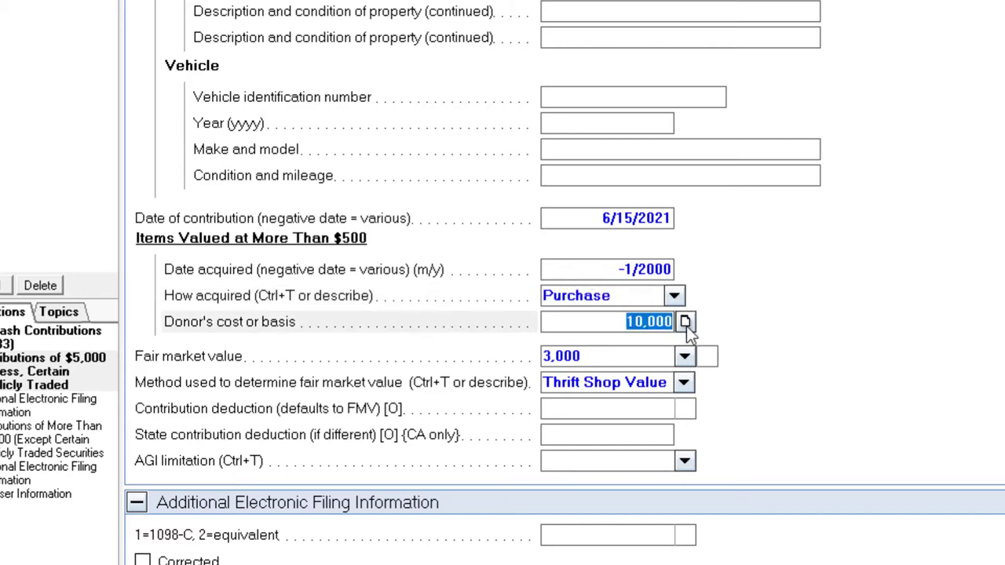
mouse_move(864, 328)
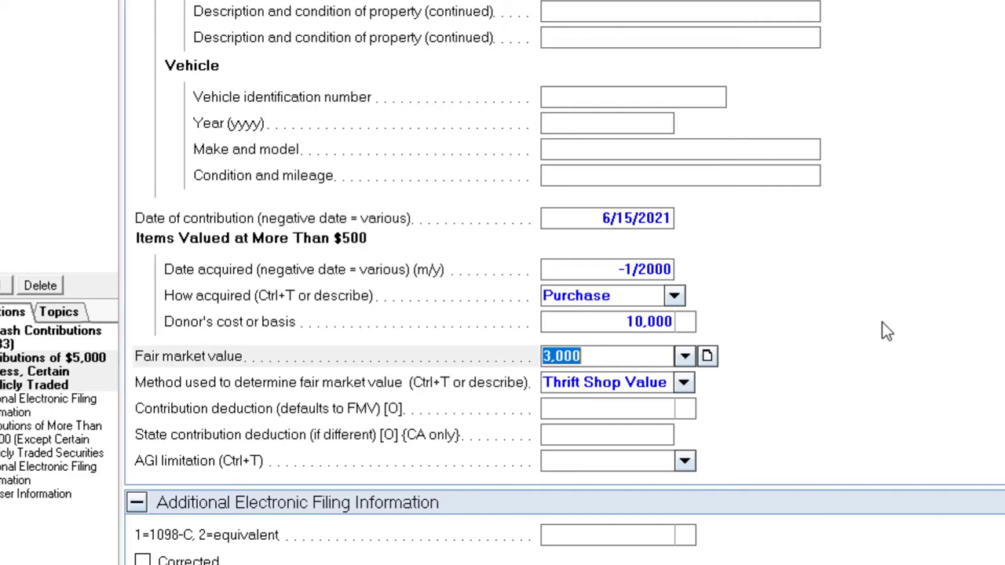
Keep Thrift Shop Value as the method and set fair market value to 3,333.
left_click(683, 383)
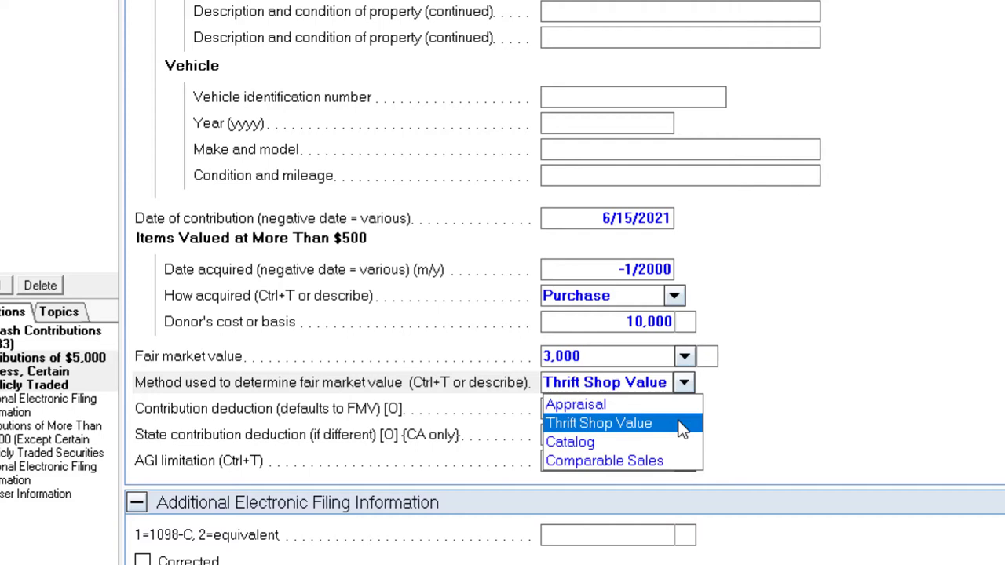
mouse_move(681, 459)
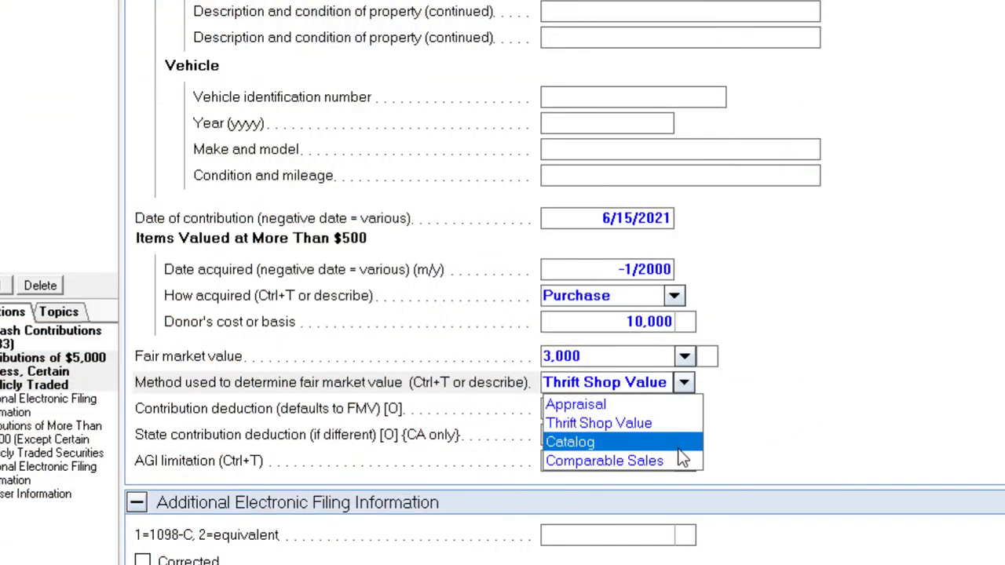
mouse_move(603, 462)
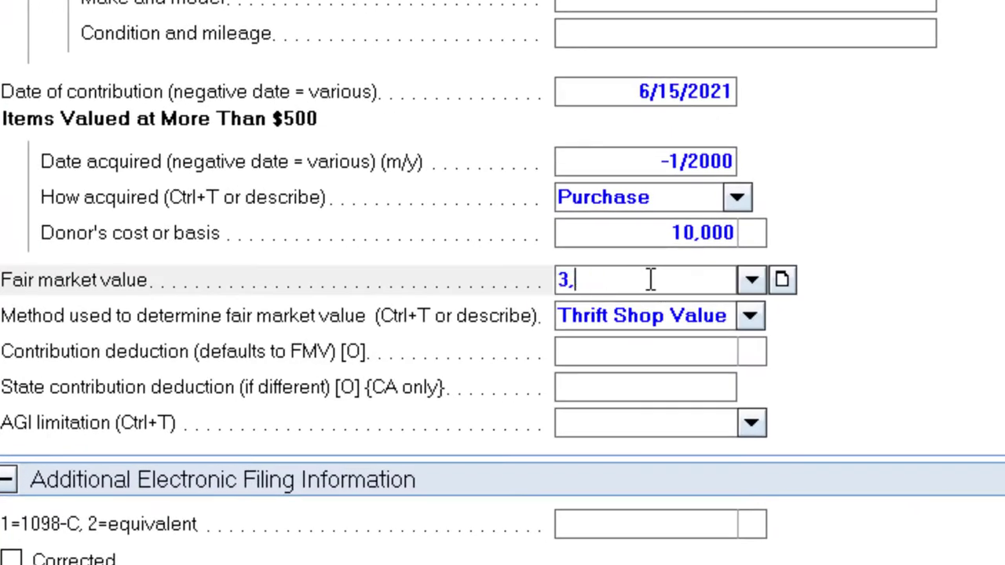
type("333")
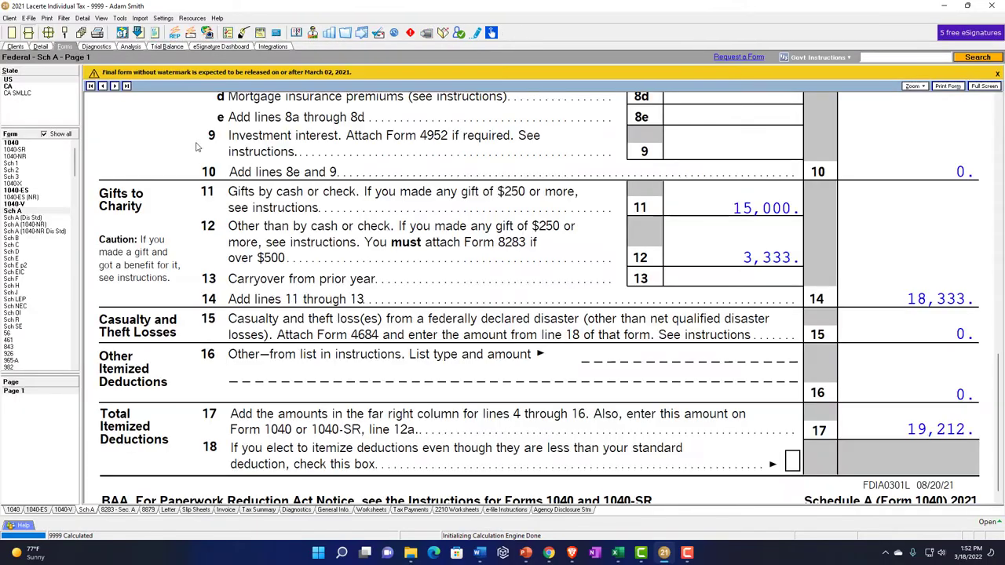
mouse_move(352, 252)
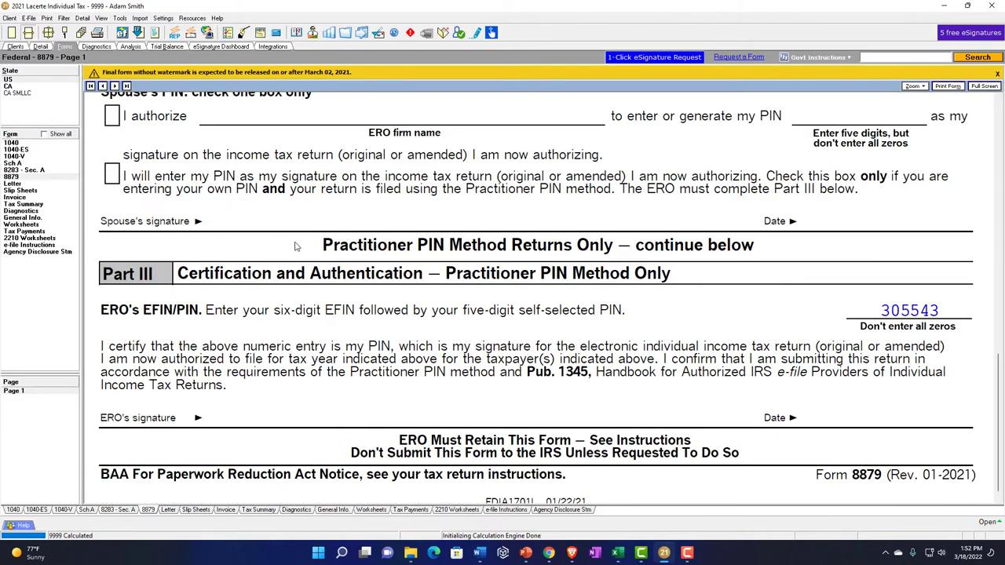
left_click(18, 164)
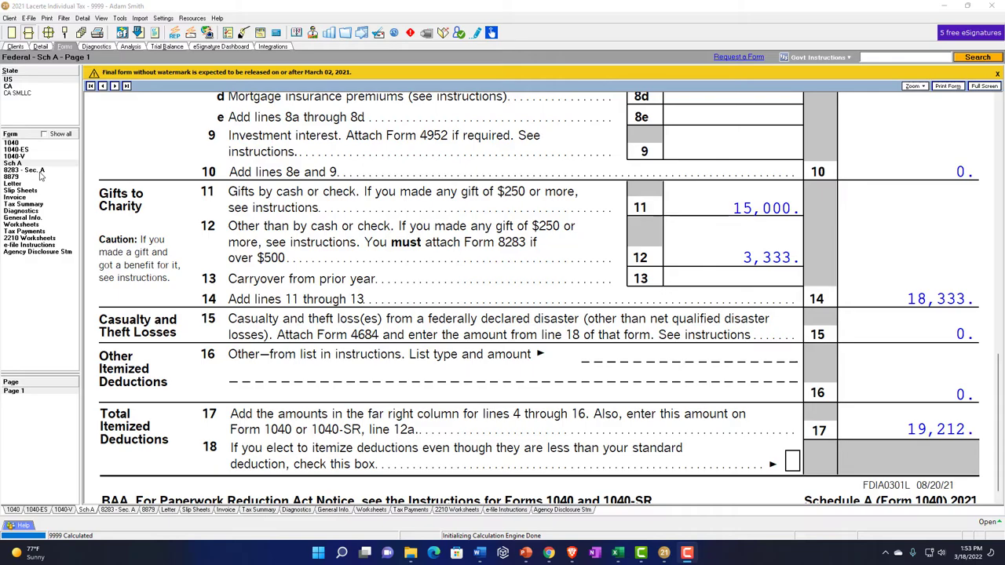
left_click(23, 152)
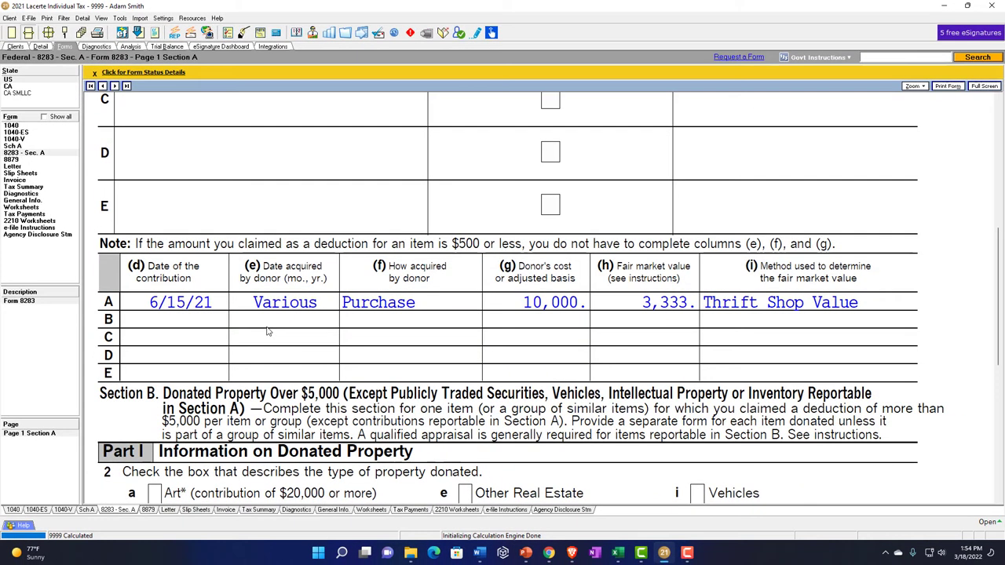
mouse_move(387, 340)
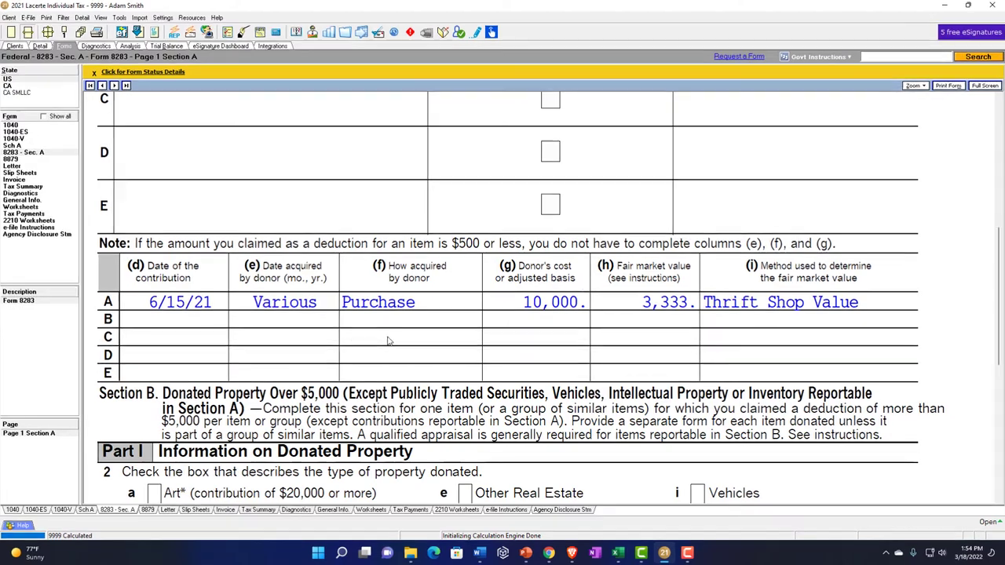
left_click(914, 85)
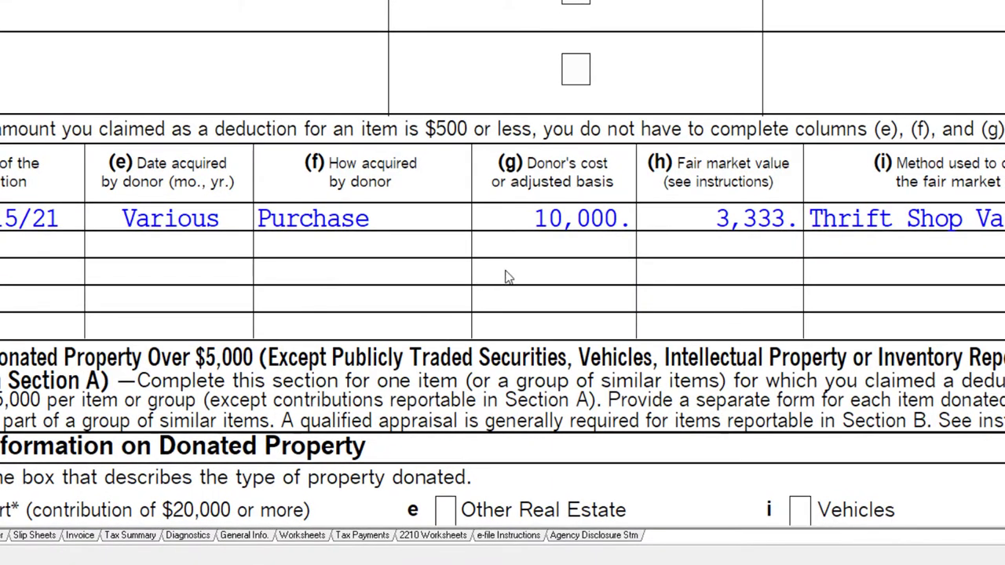
mouse_move(715, 274)
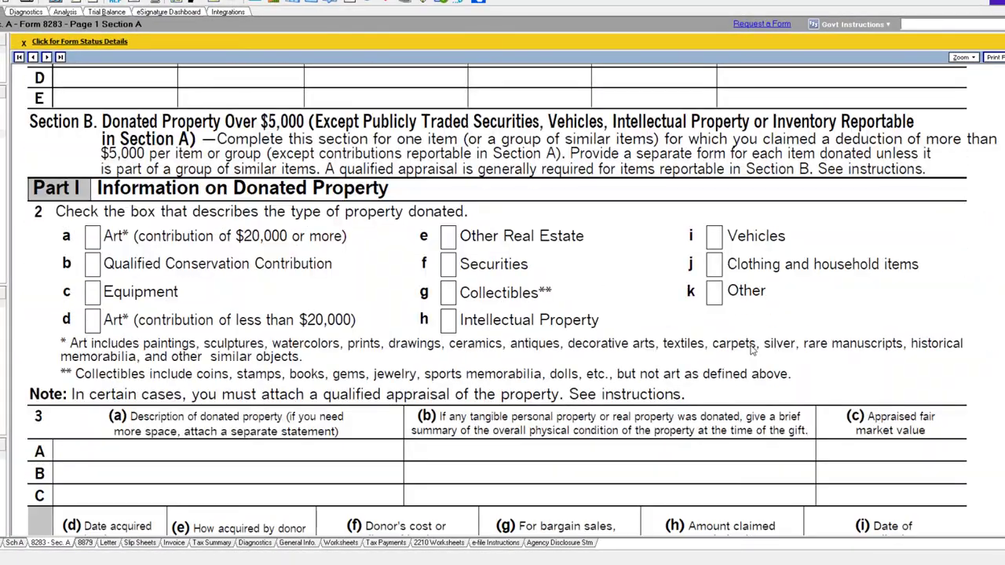
scroll("down", 3)
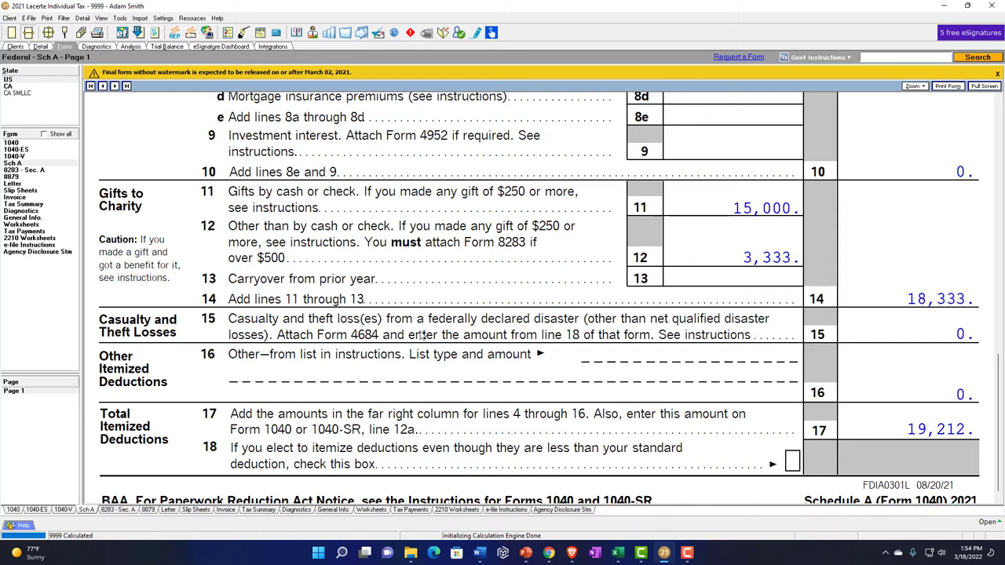
mouse_move(264, 295)
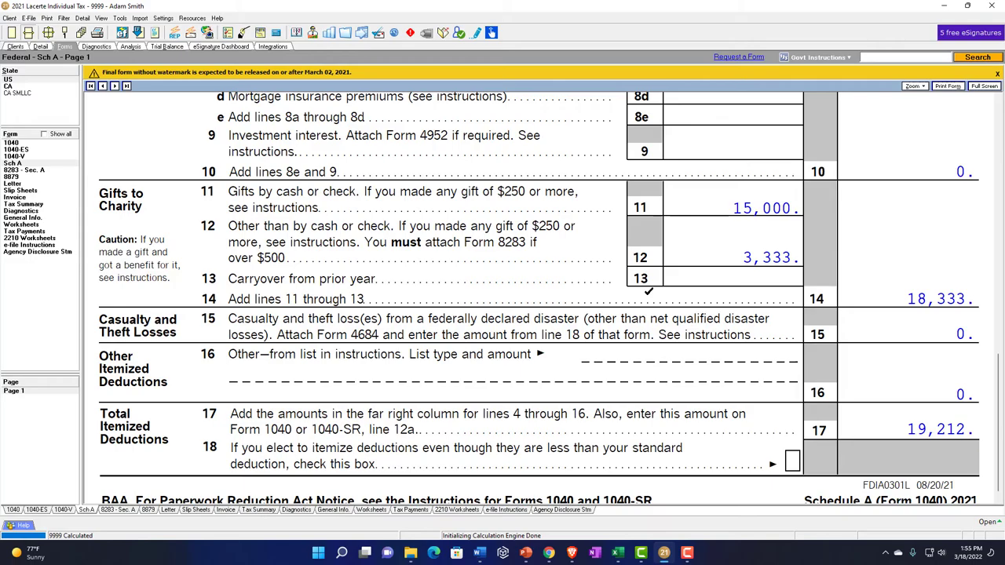
Bring up the context menu on the Schedule A line 13 carryover amount field.
scroll("up", 3)
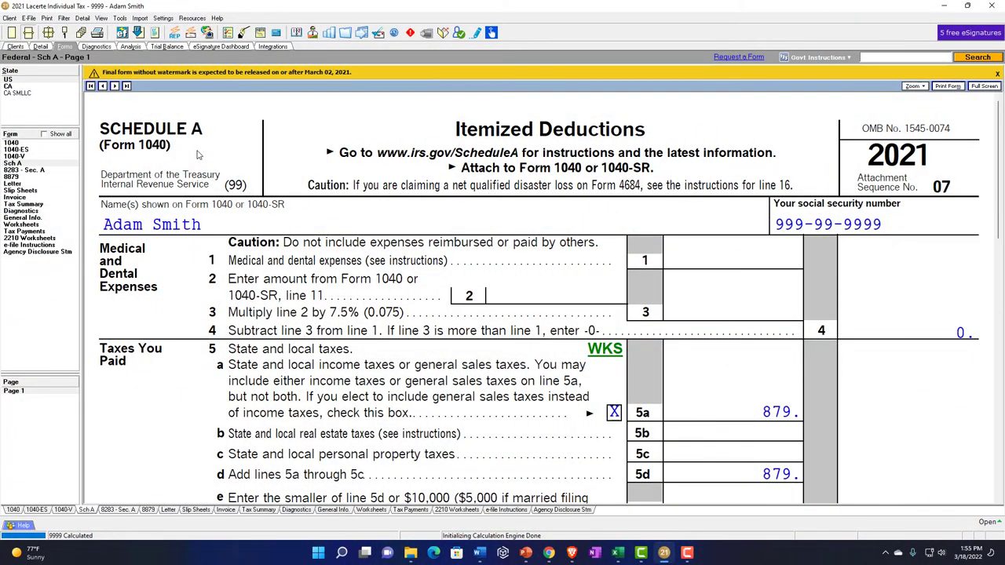
scroll("down", 3)
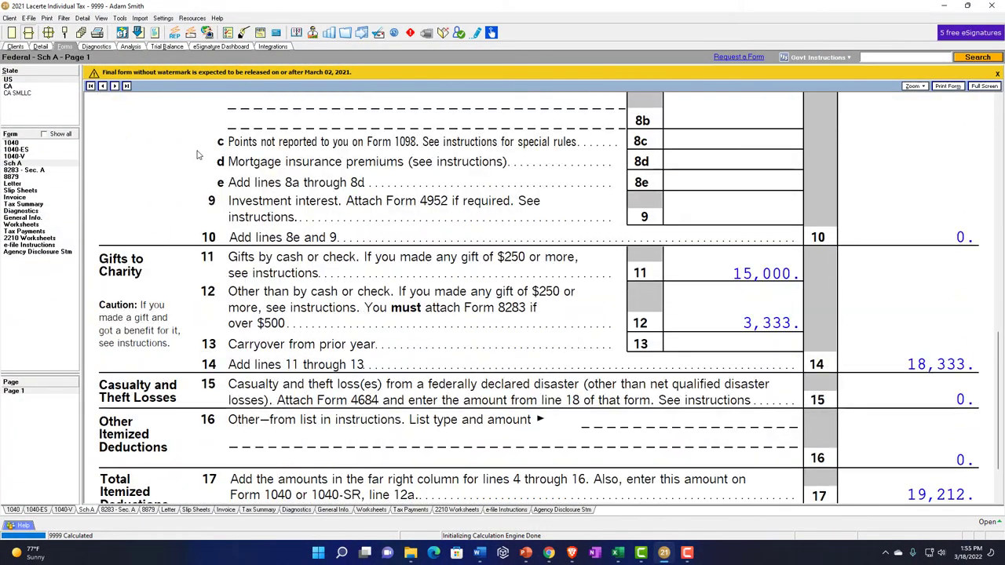
right_click(735, 343)
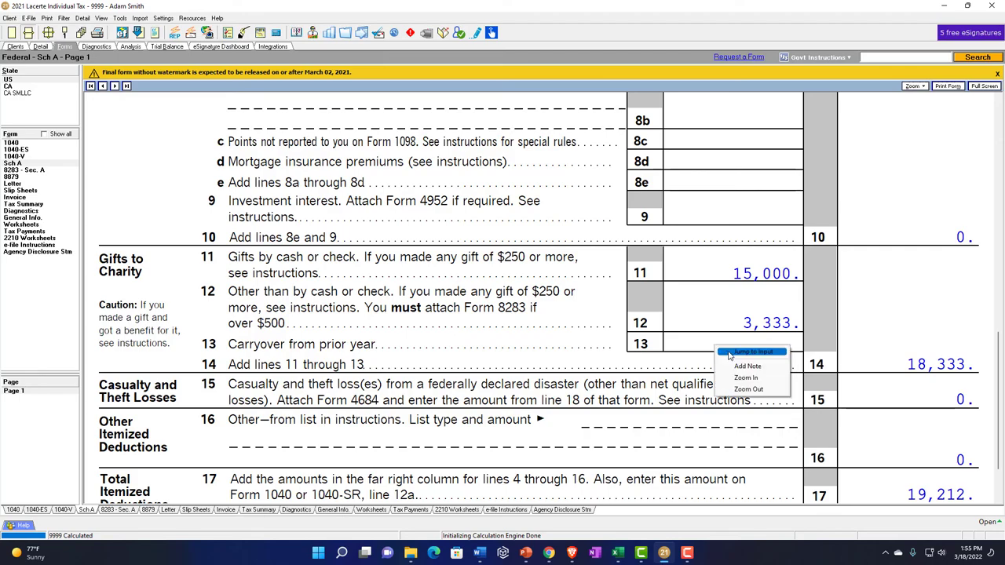
Enter a 10,000 contribution carryover from 2020 via Inputs for Selected Field.
left_click(750, 352)
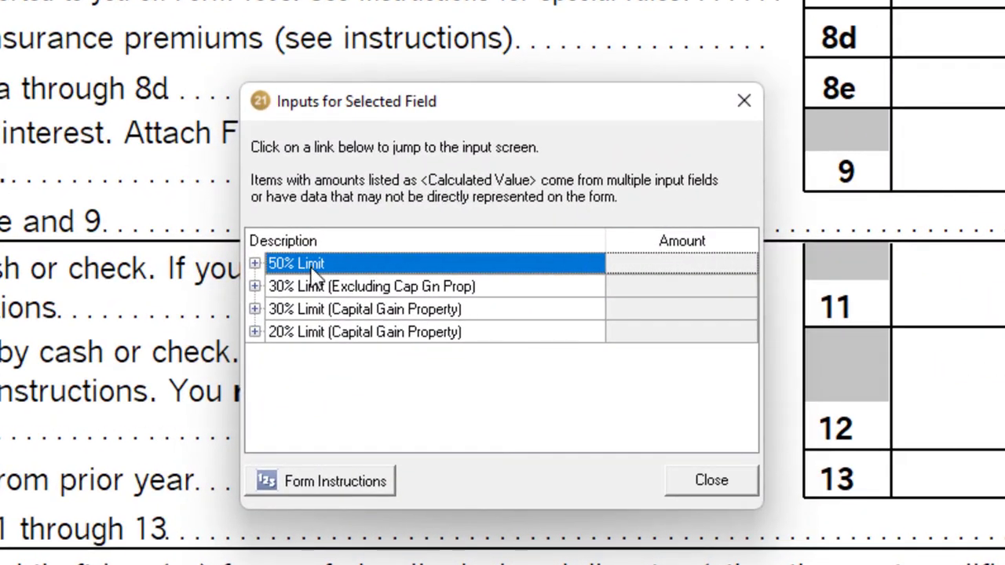
mouse_move(223, 286)
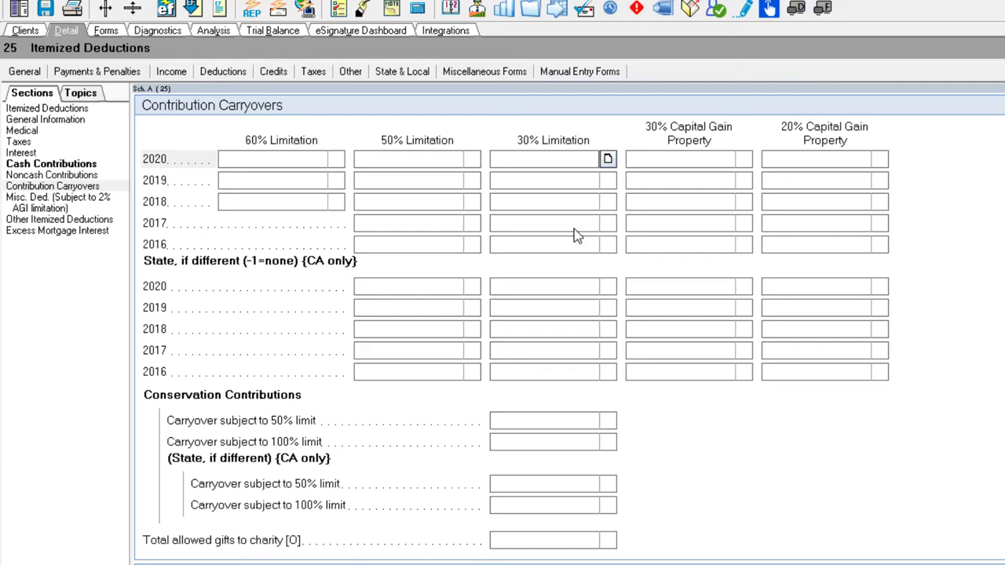
type("100000.")
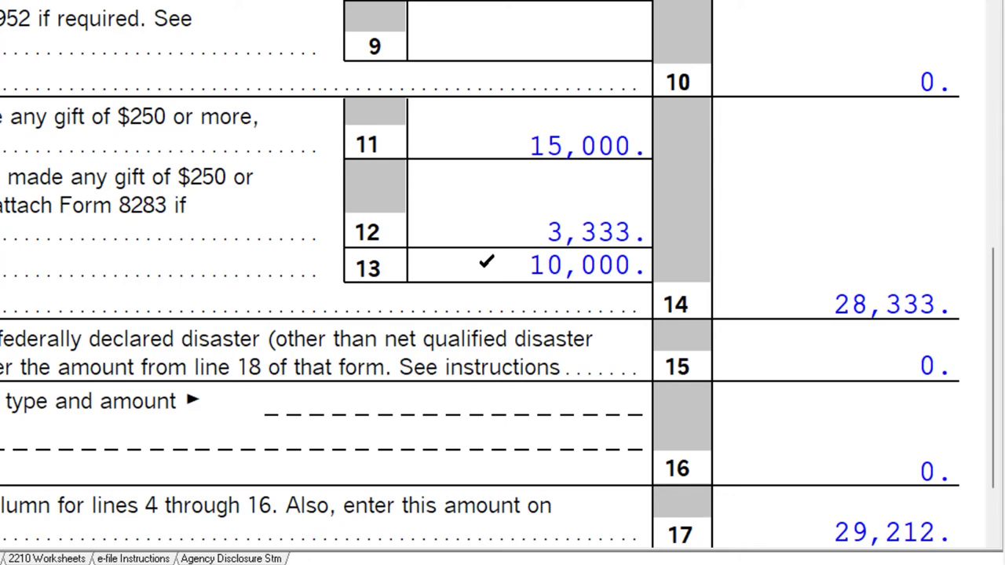
Review Schedule A line 17, then confirm Form 1040 line 12a shows 29,212 itemized deductions.
scroll("up", 3)
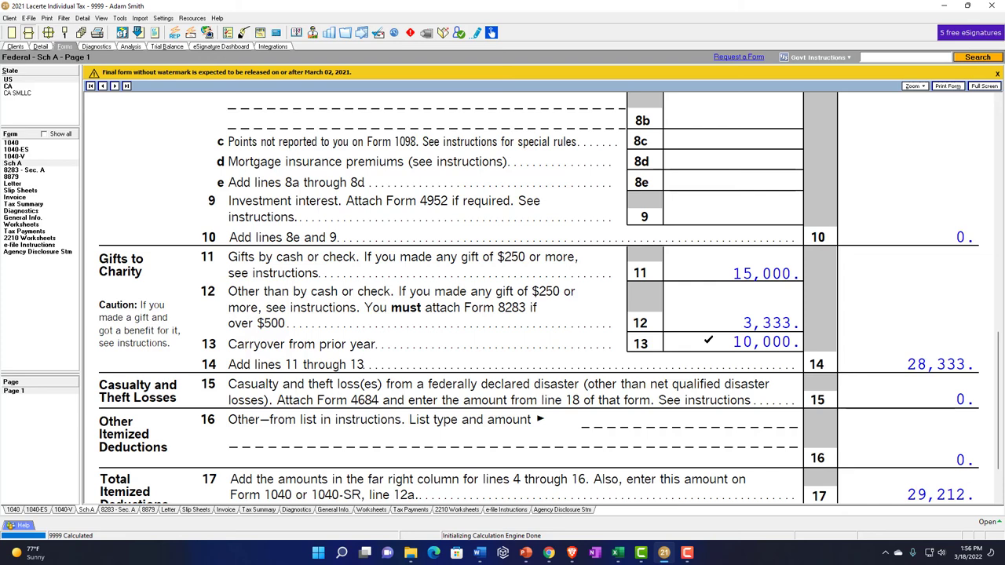
scroll("down", 3)
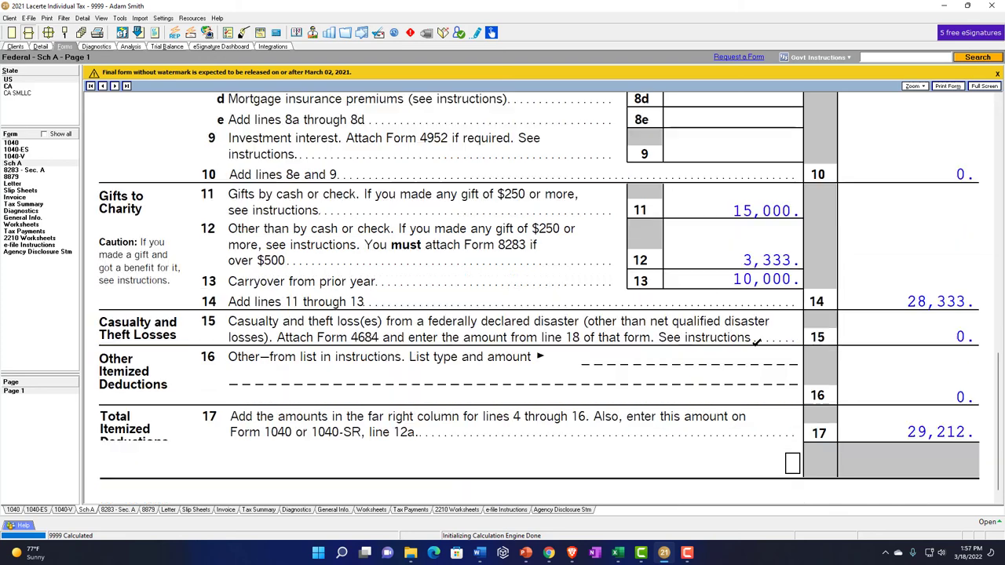
scroll("down", 3)
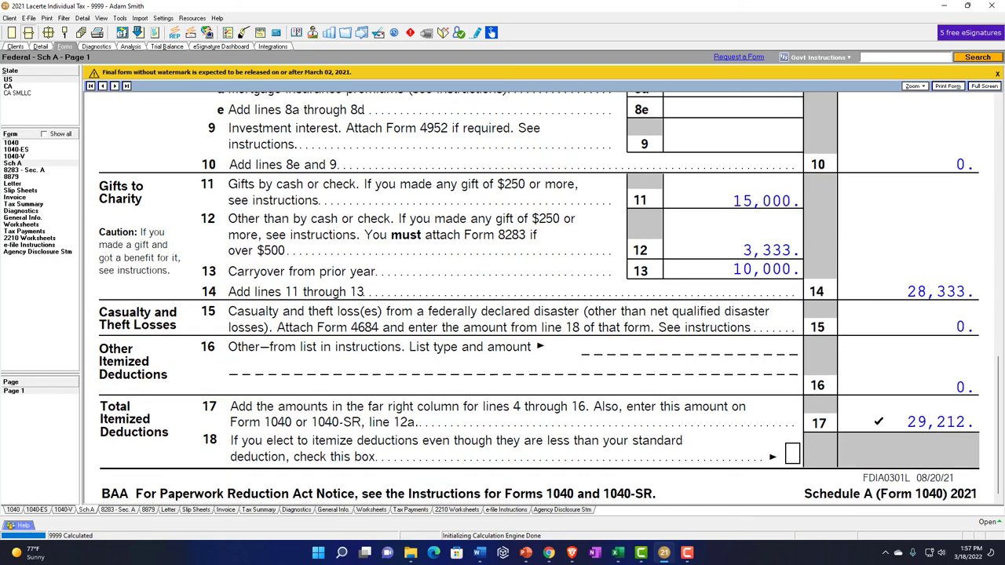
left_click(13, 142)
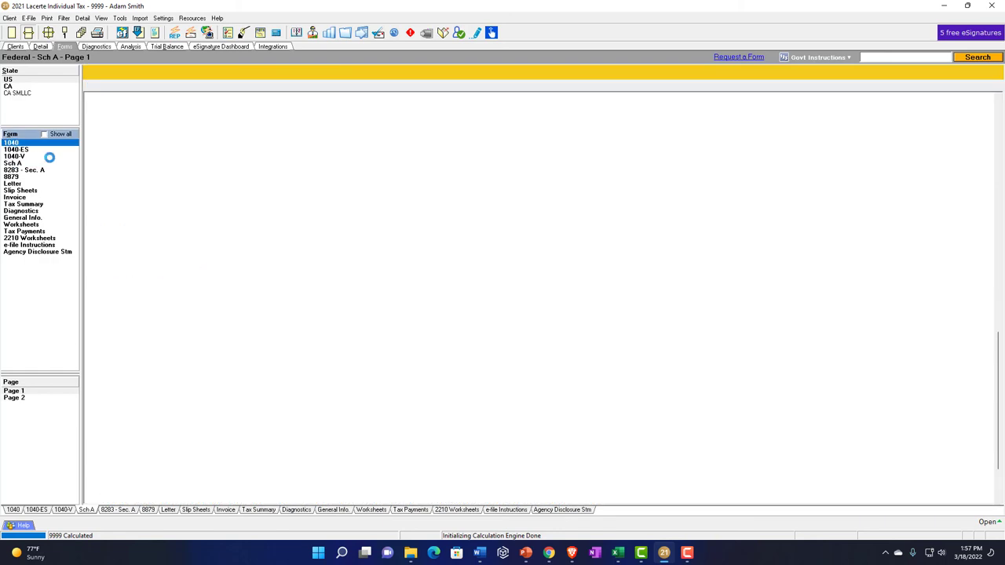
left_click(11, 141)
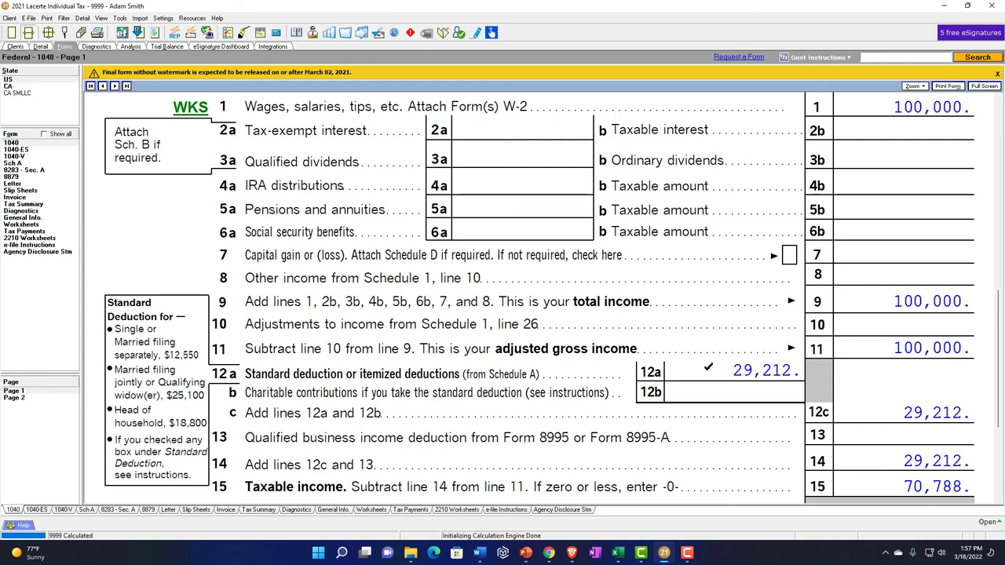